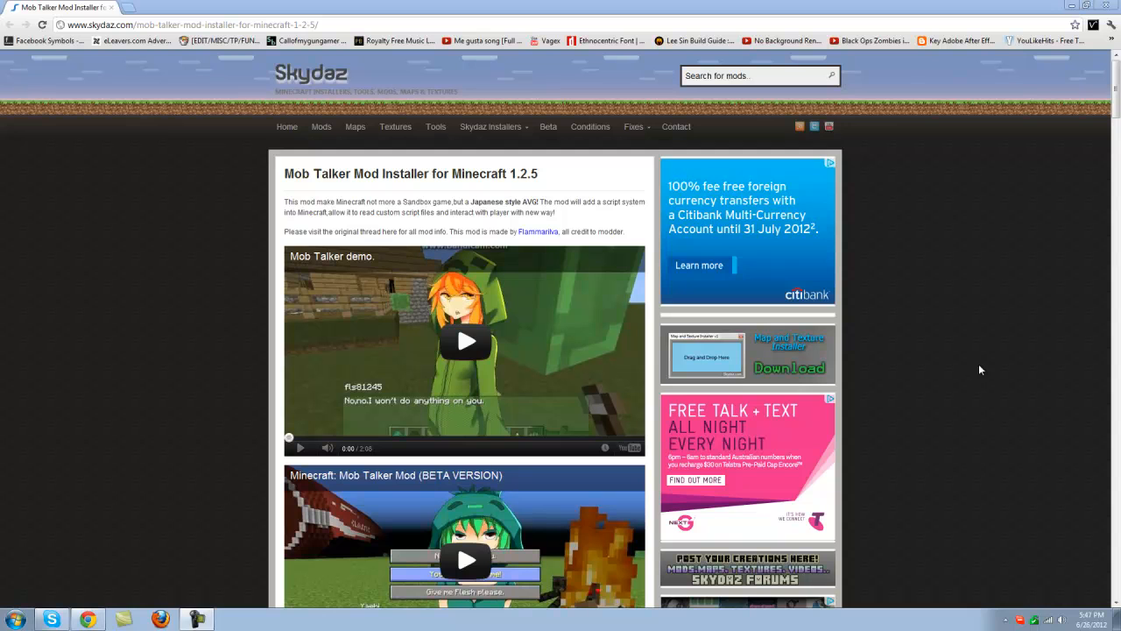
pyautogui.moveTo(683, 307)
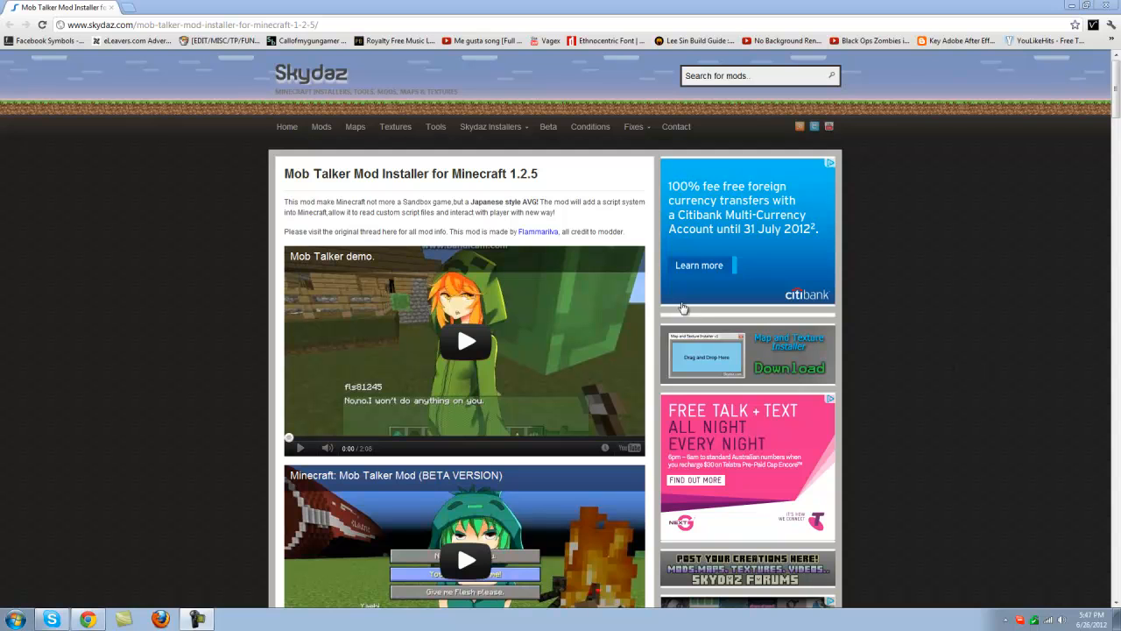
# Highlight the mod-creator credit sentence and scroll the Skydaz page down to the DOWNLOADS section
pyautogui.moveTo(449, 231); pyautogui.dragTo(614, 231)
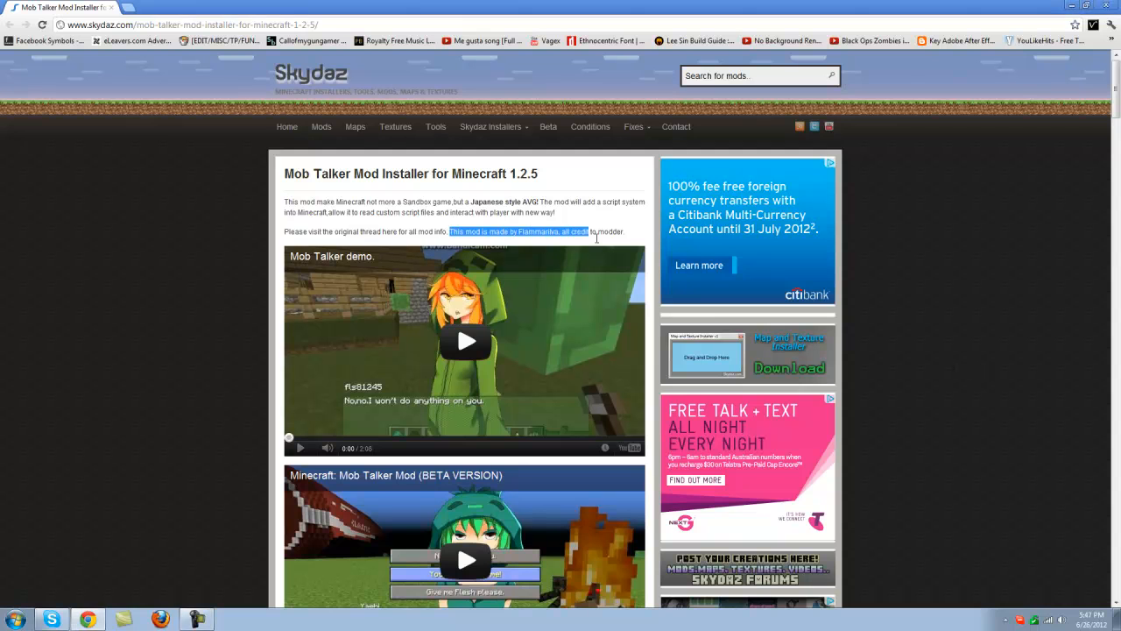
pyautogui.scroll(-3)
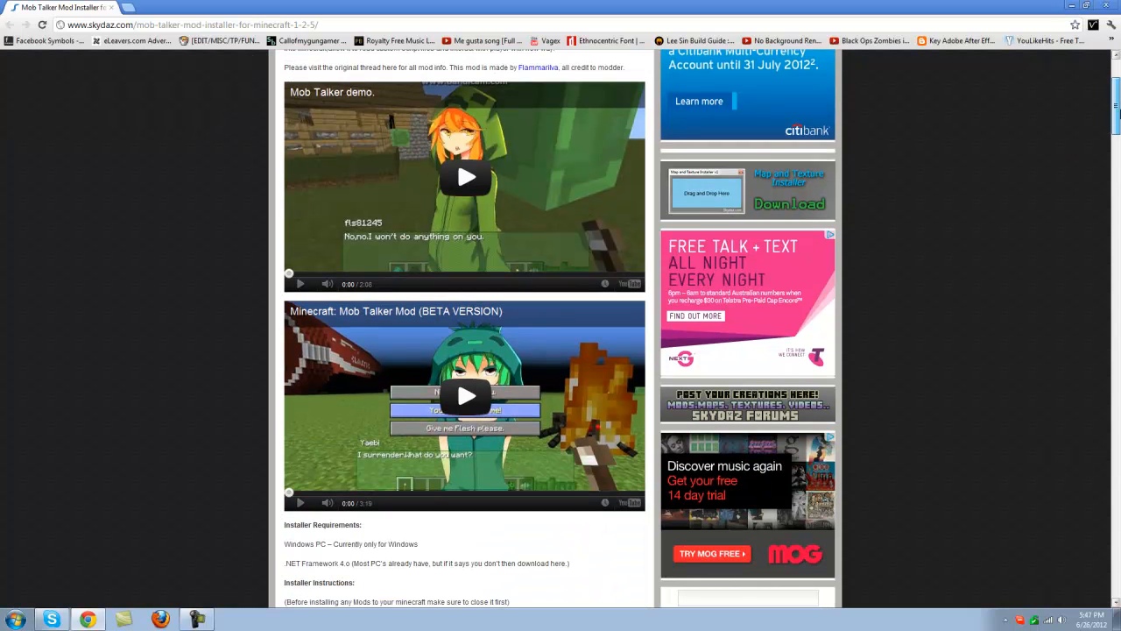
pyautogui.moveTo(365, 410)
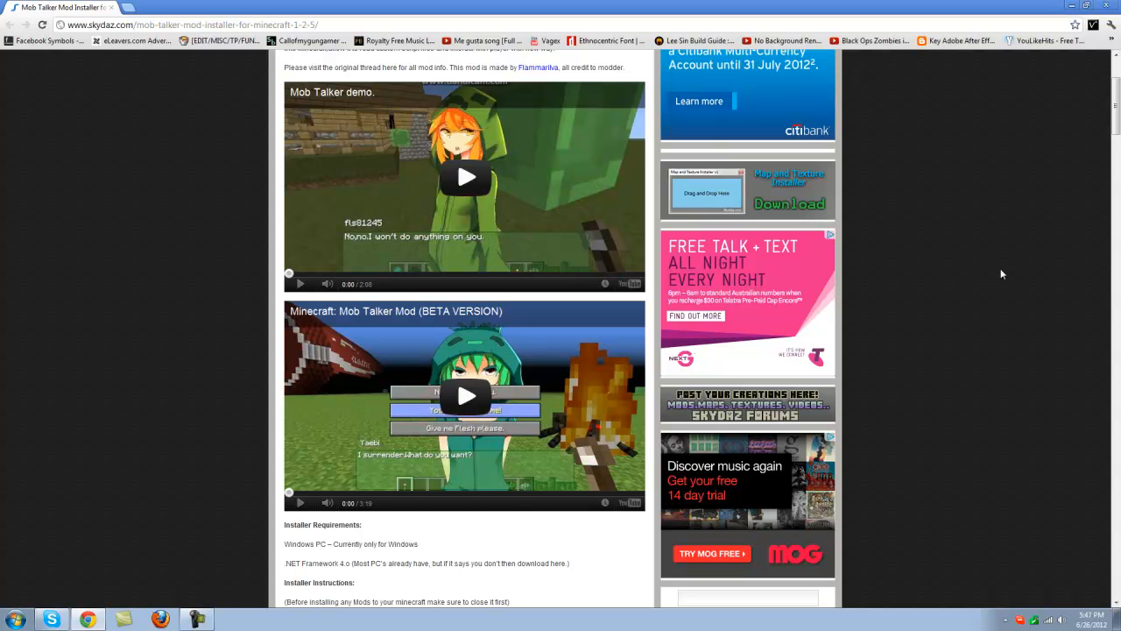
pyautogui.scroll(-3)
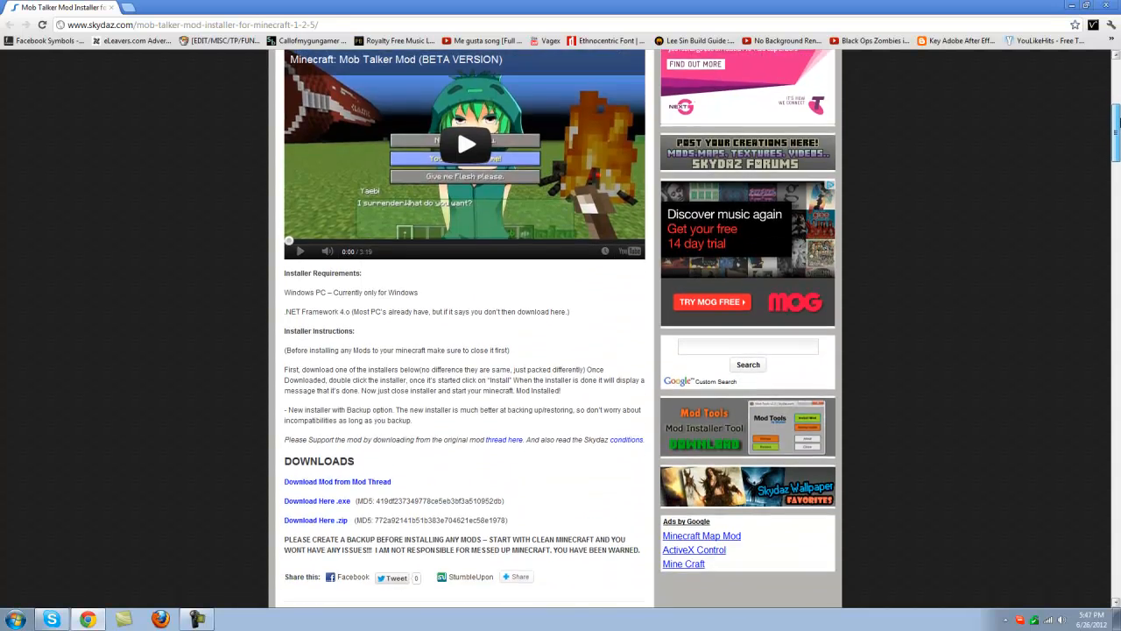
pyautogui.scroll(-3)
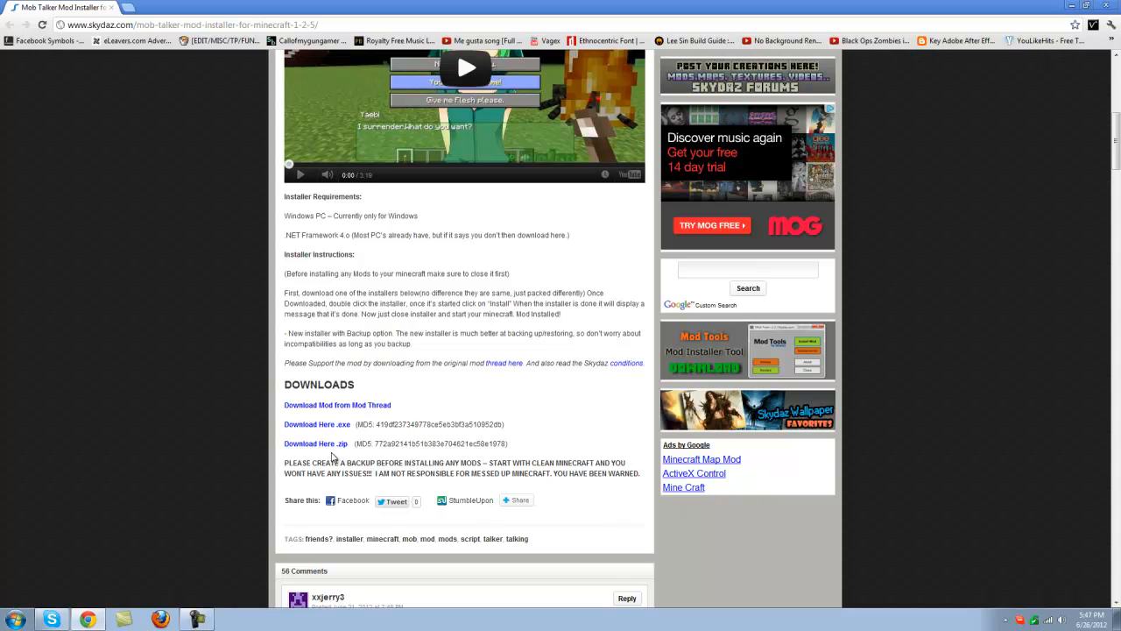
# Download the installer .zip, open it in WinRAR and dismiss the license purchase reminder
pyautogui.click(315, 445)
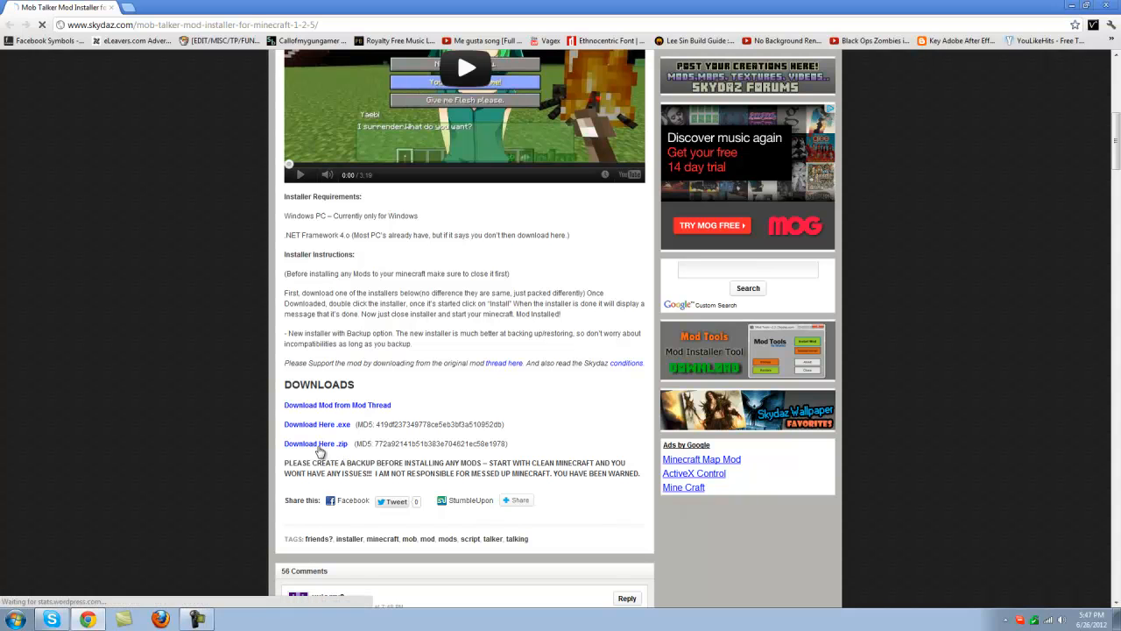
pyautogui.click(316, 445)
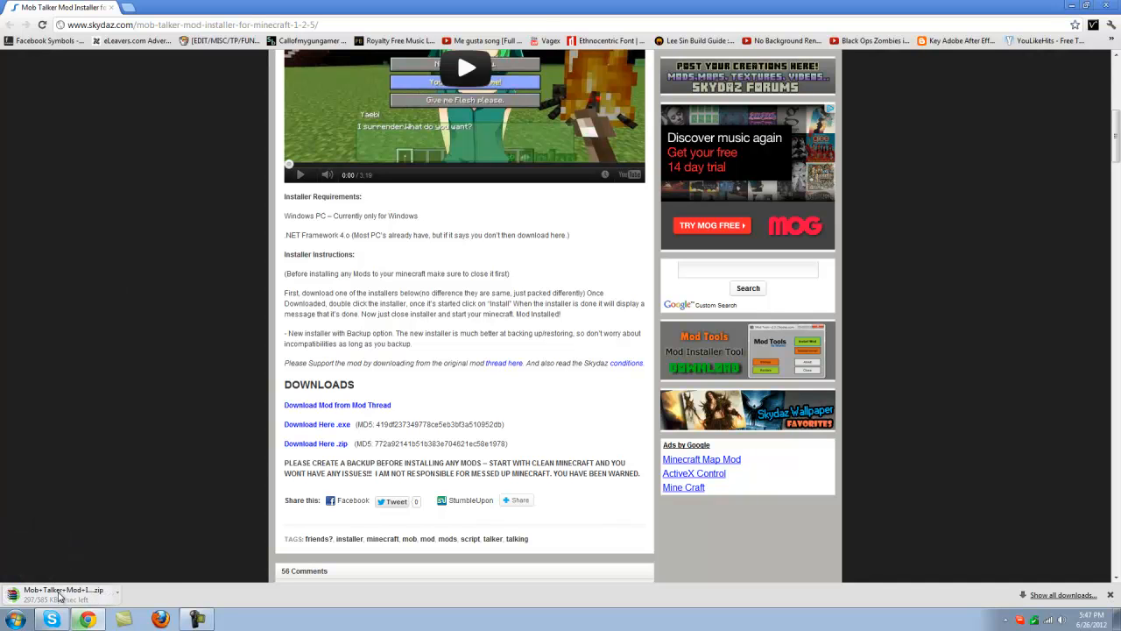
pyautogui.click(62, 592)
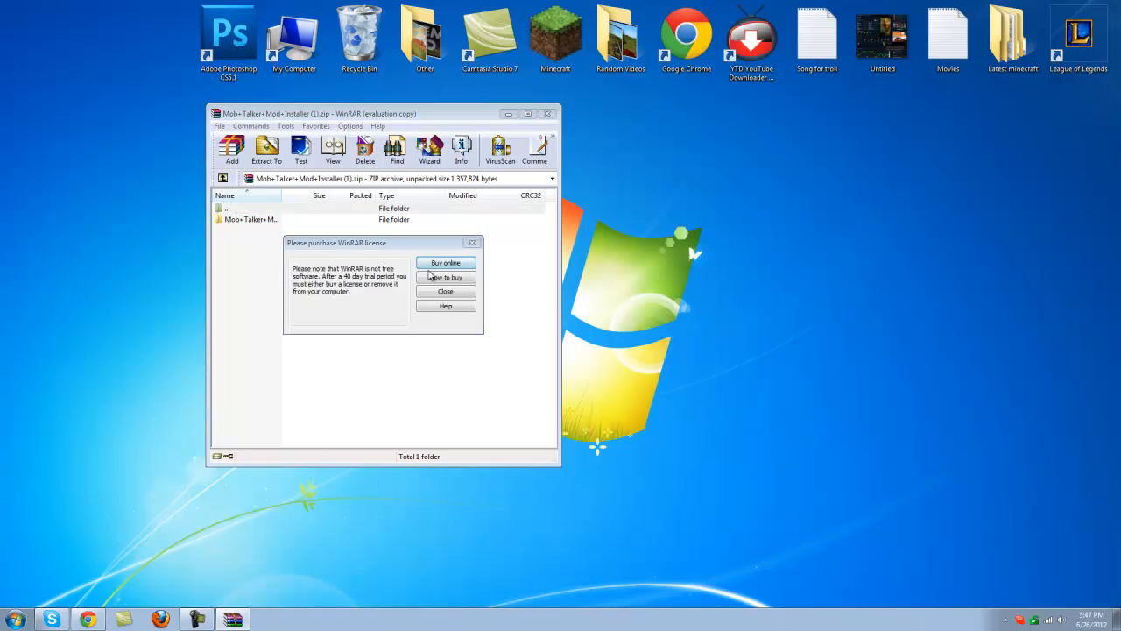
pyautogui.click(445, 290)
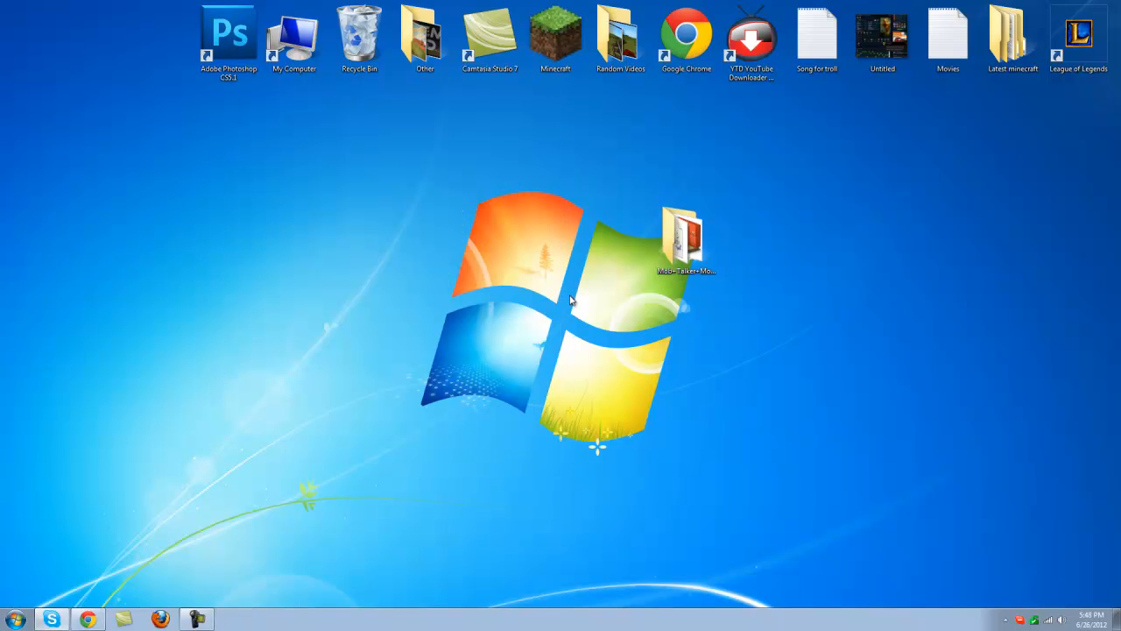
# Launch the installer, agree to back up Minecraft first and acknowledge the backup notices
pyautogui.doubleClick(686, 232)
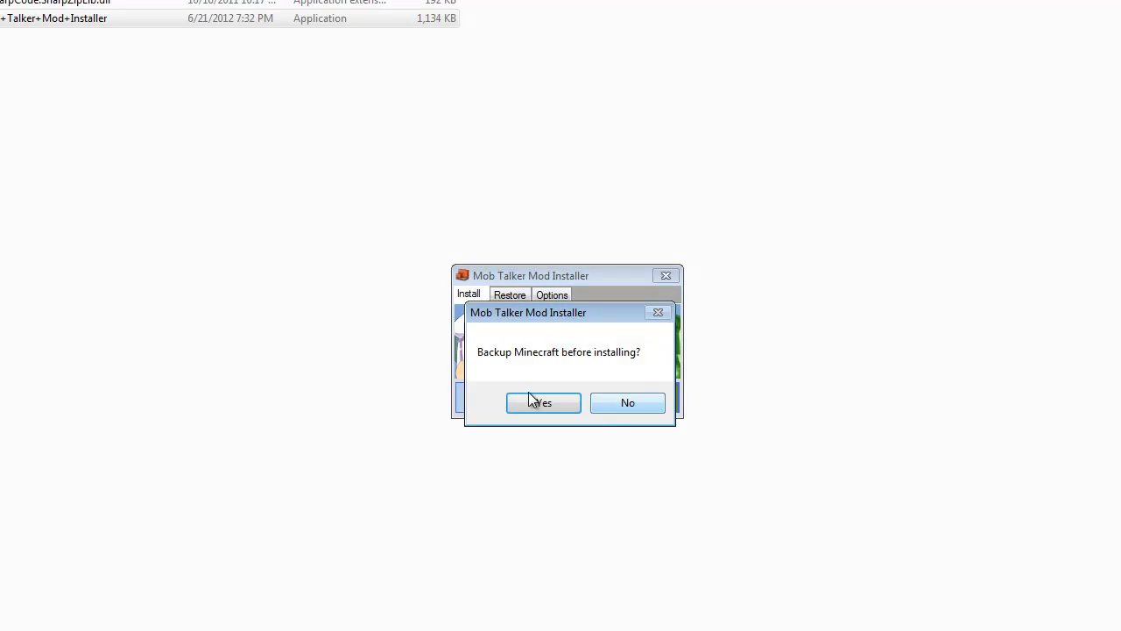
pyautogui.moveTo(561, 406)
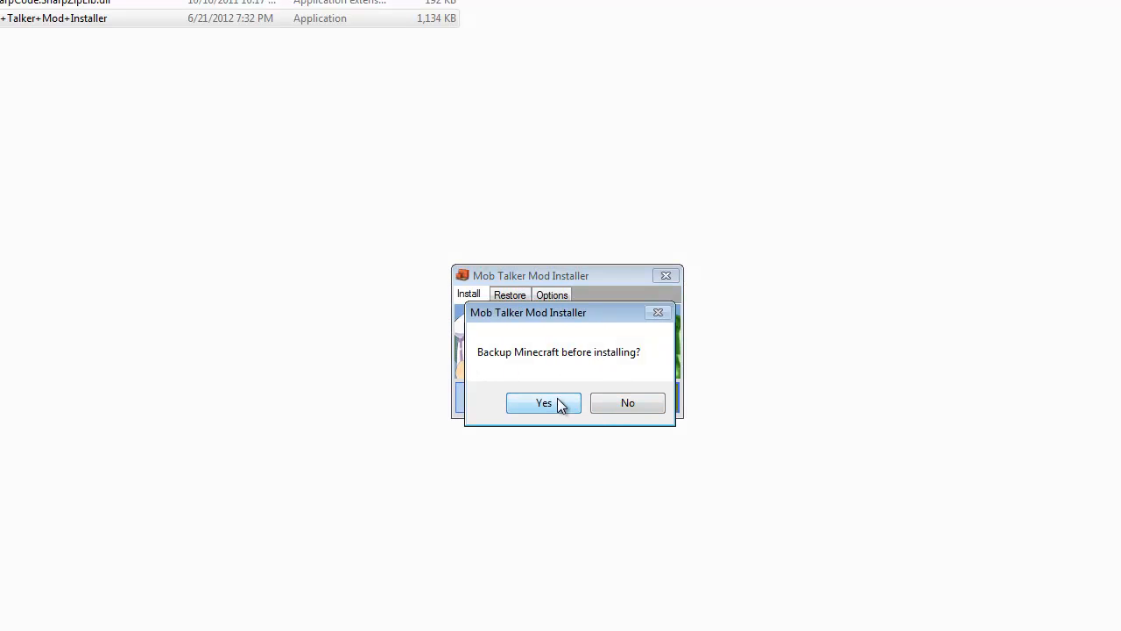
pyautogui.click(544, 403)
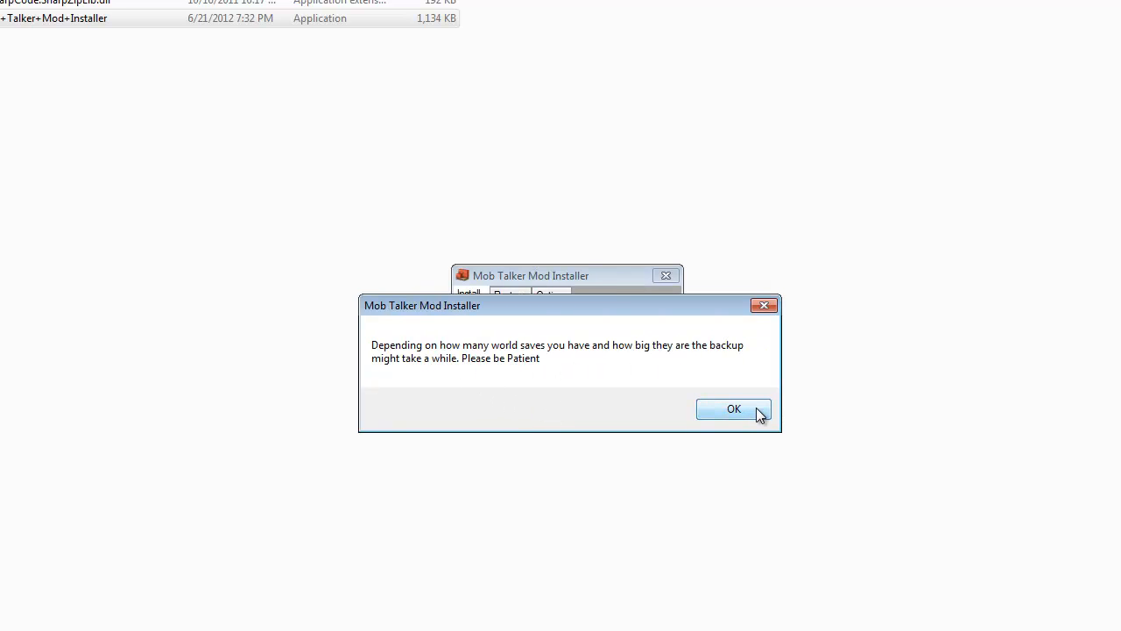
pyautogui.click(734, 408)
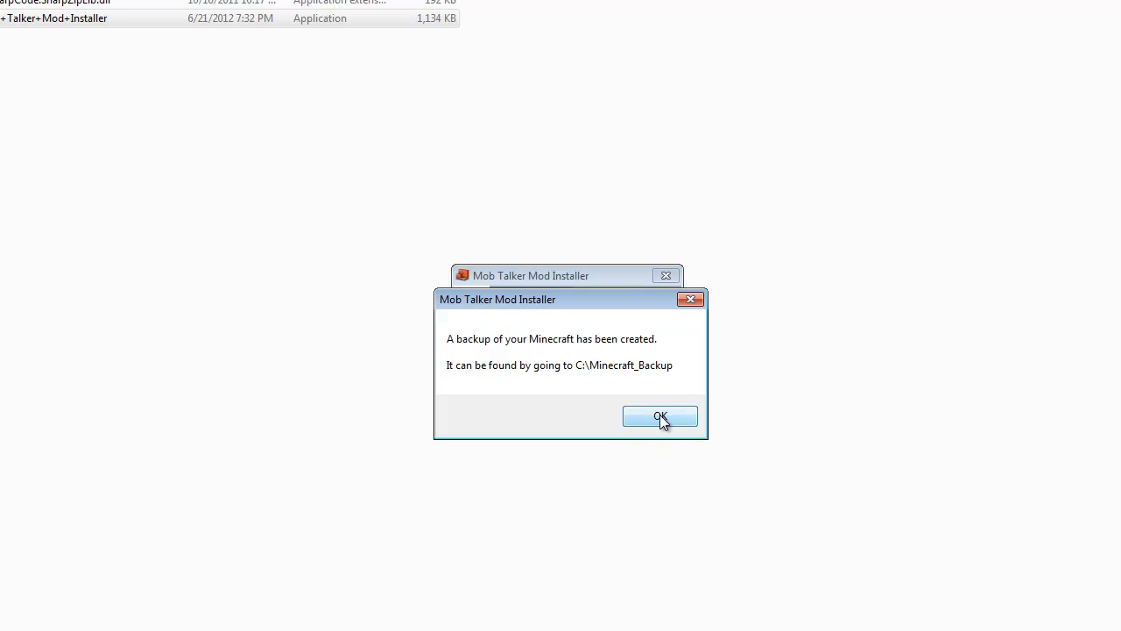
pyautogui.click(661, 417)
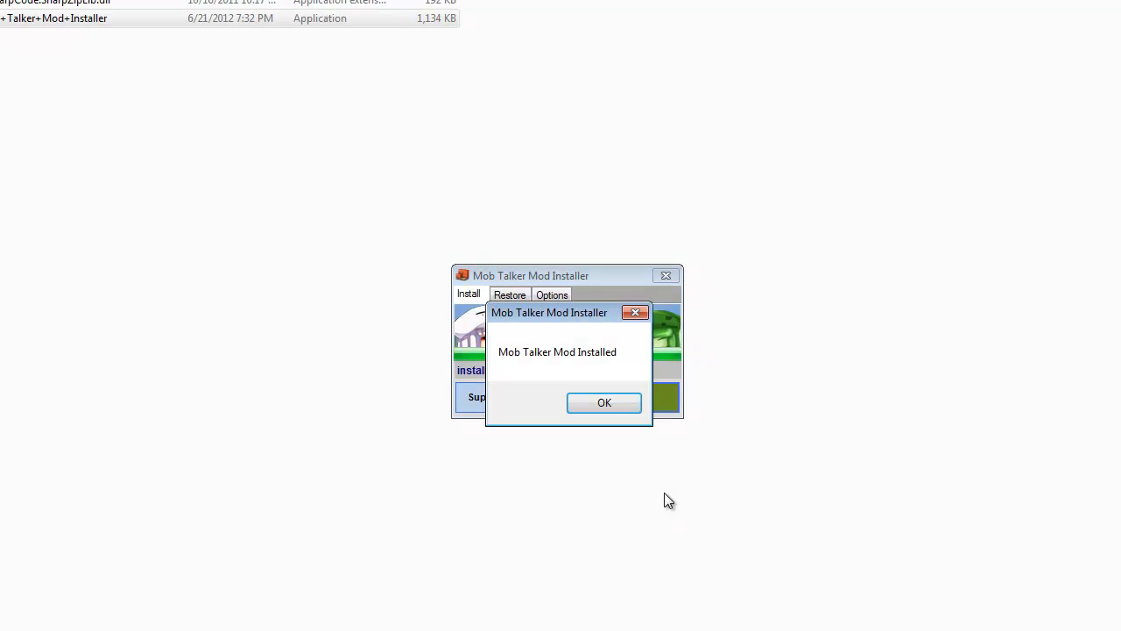
pyautogui.moveTo(624, 410)
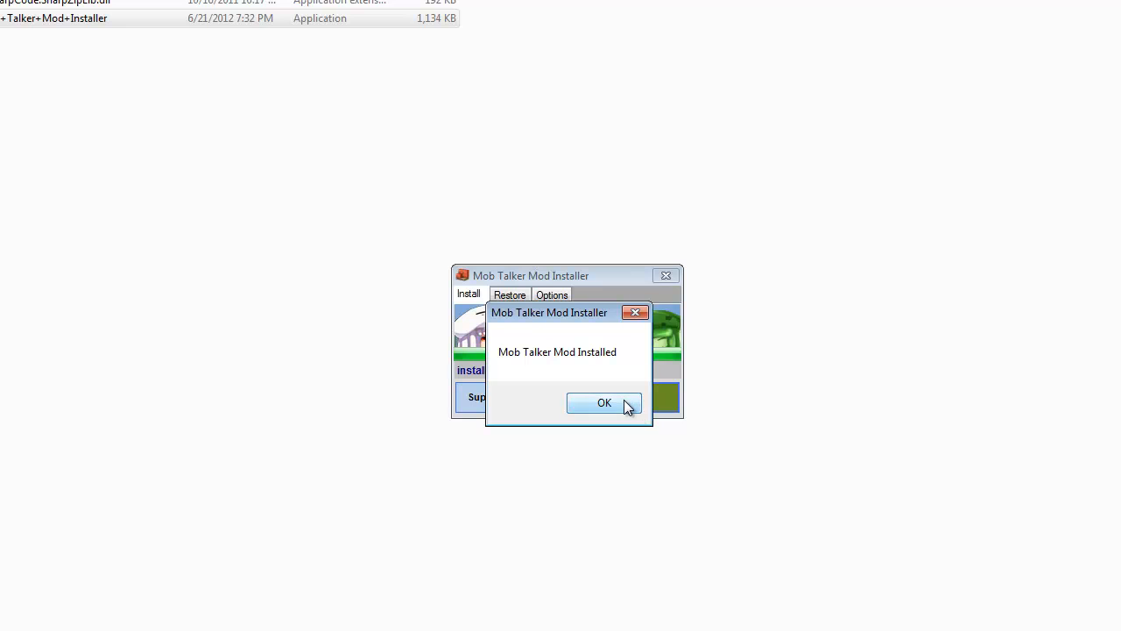
# Dismiss the install-finished message and select the pre-install backup to restore
pyautogui.click(604, 401)
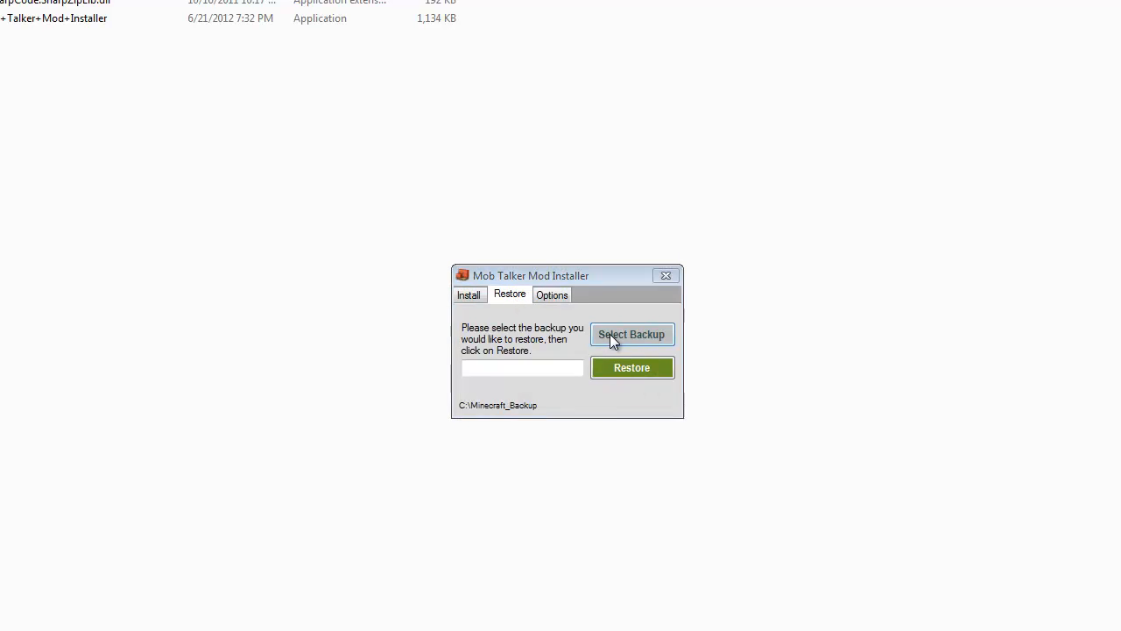
pyautogui.click(631, 333)
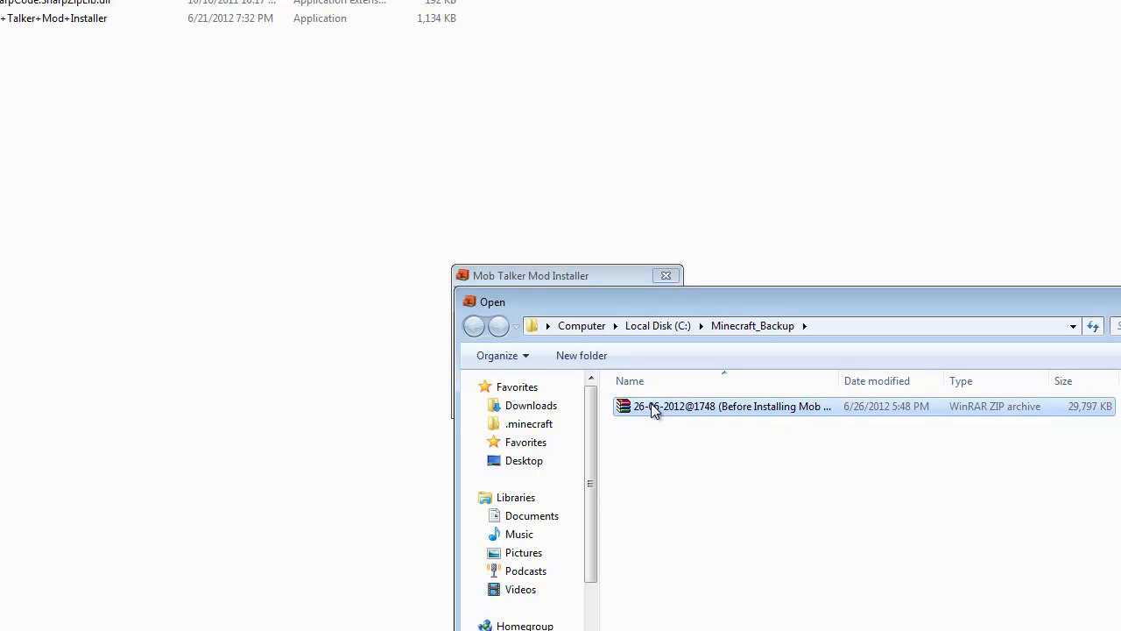
pyautogui.doubleClick(722, 406)
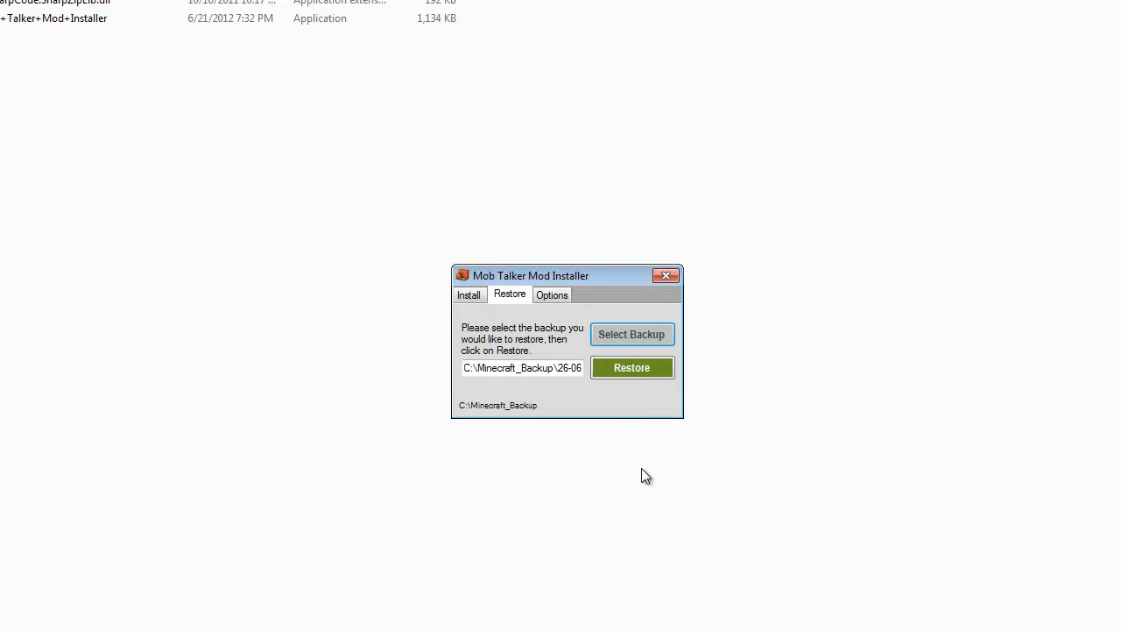
# Restore Minecraft from the chosen backup, confirming and acknowledging completion
pyautogui.click(630, 368)
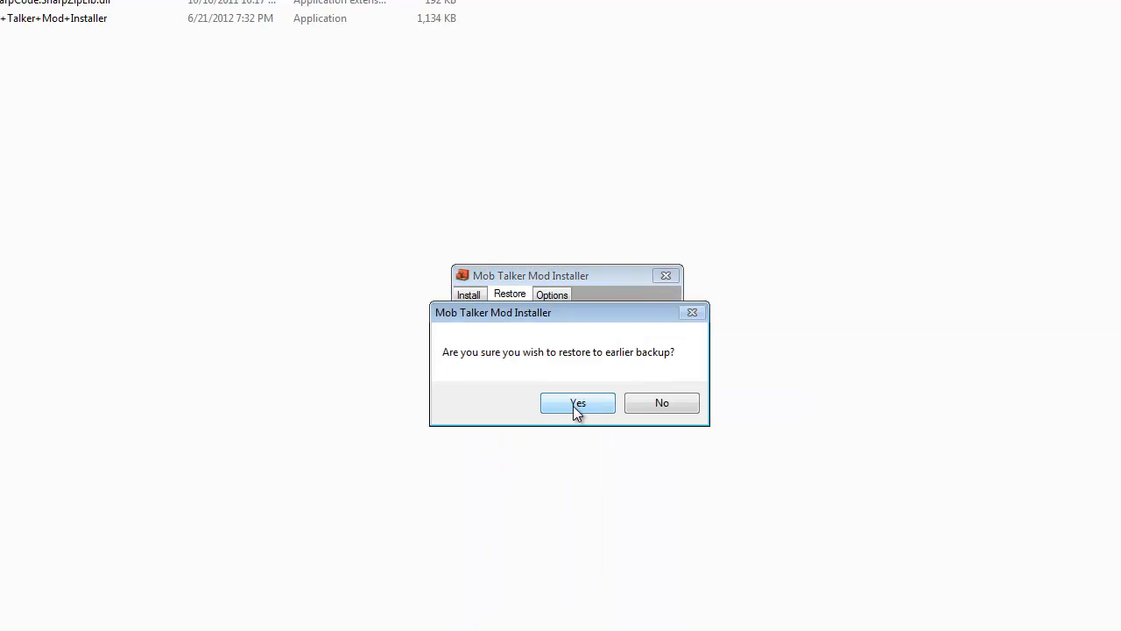
pyautogui.click(578, 403)
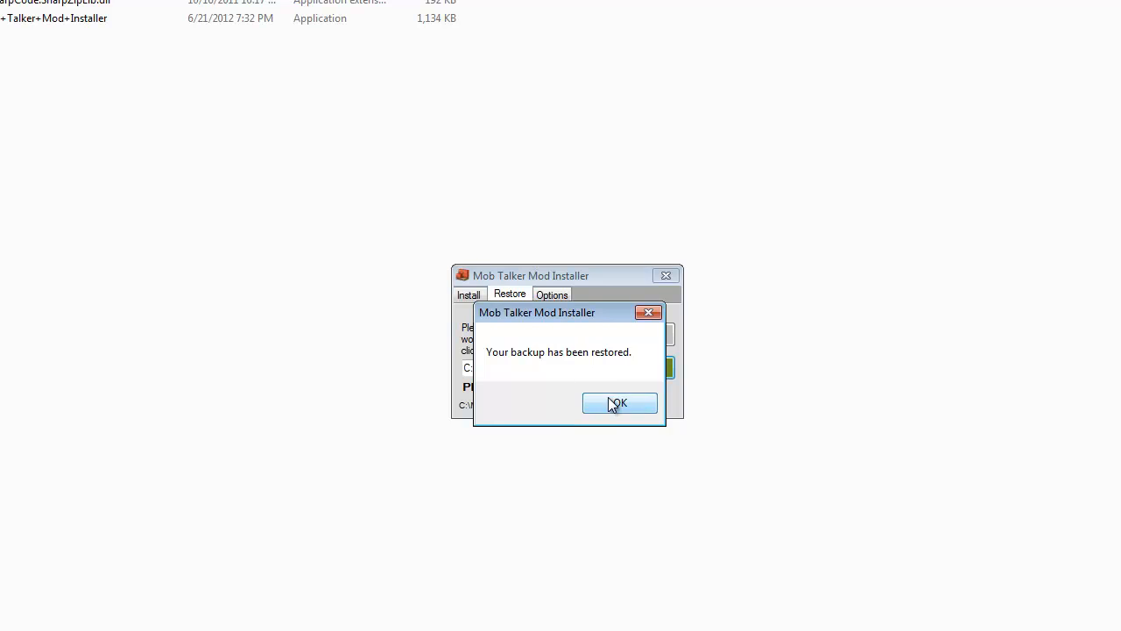
pyautogui.click(621, 403)
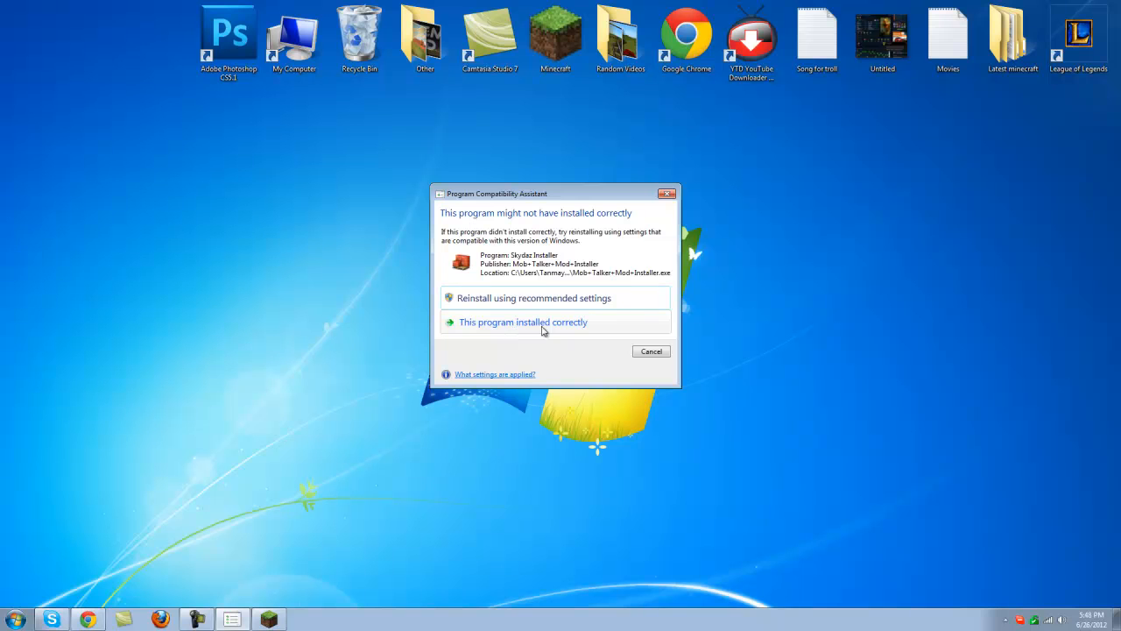
# Tell the Program Compatibility Assistant the installer worked correctly
pyautogui.click(523, 323)
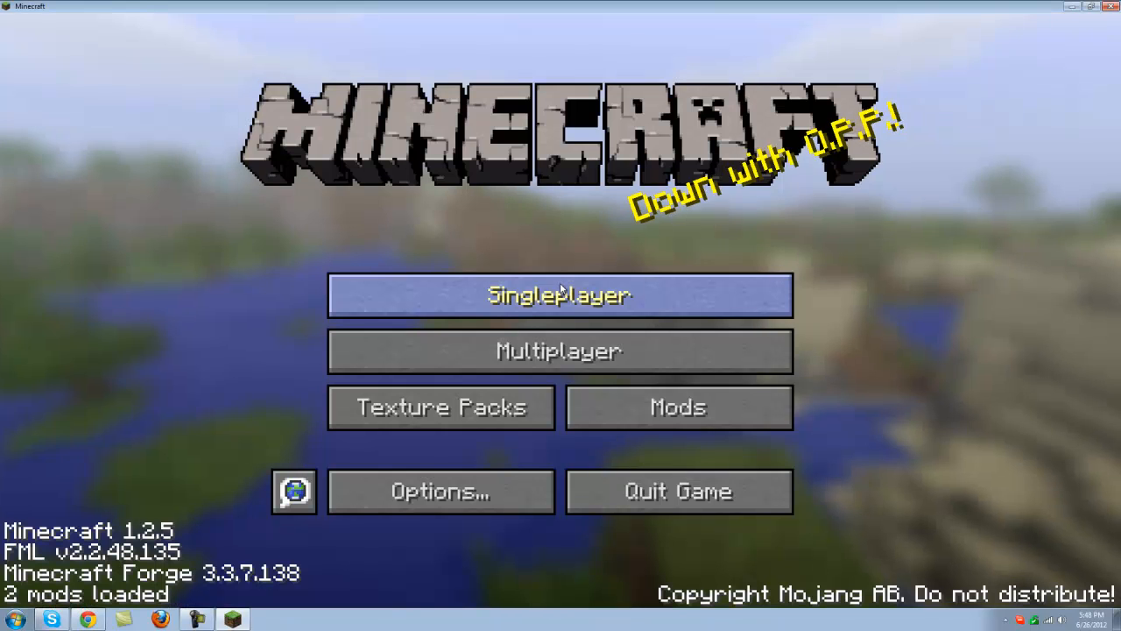
# Start a Singleplayer game from the Minecraft title screen
pyautogui.click(561, 295)
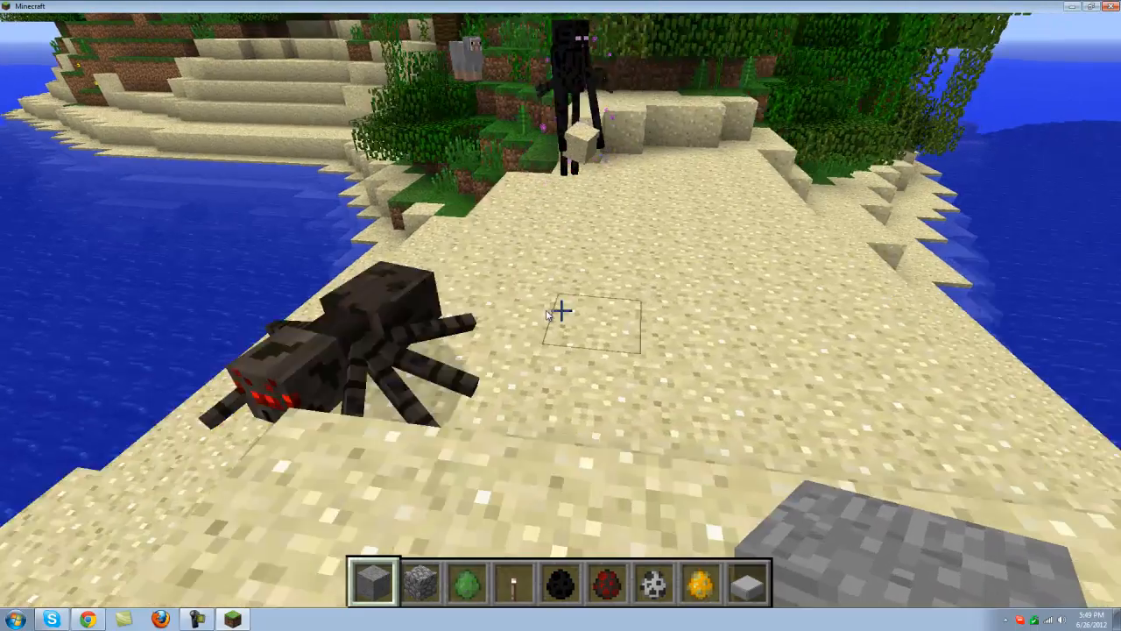
pyautogui.moveTo(560, 315)
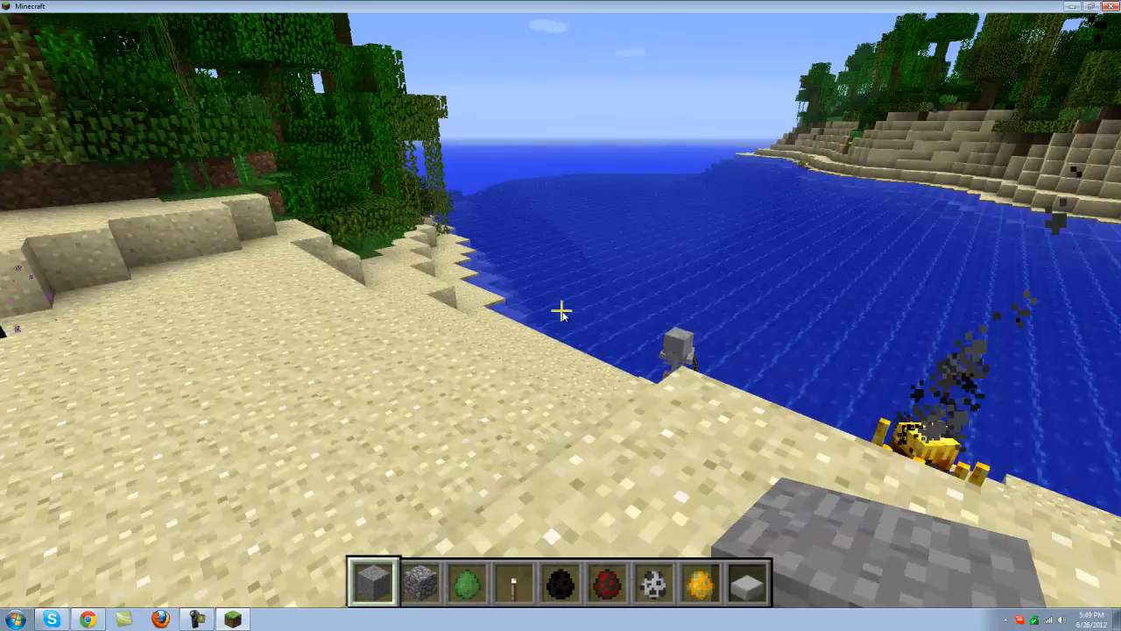
# Bring up the item selection inventory, then answer the Enderman girl with a compliment
pyautogui.press('e')
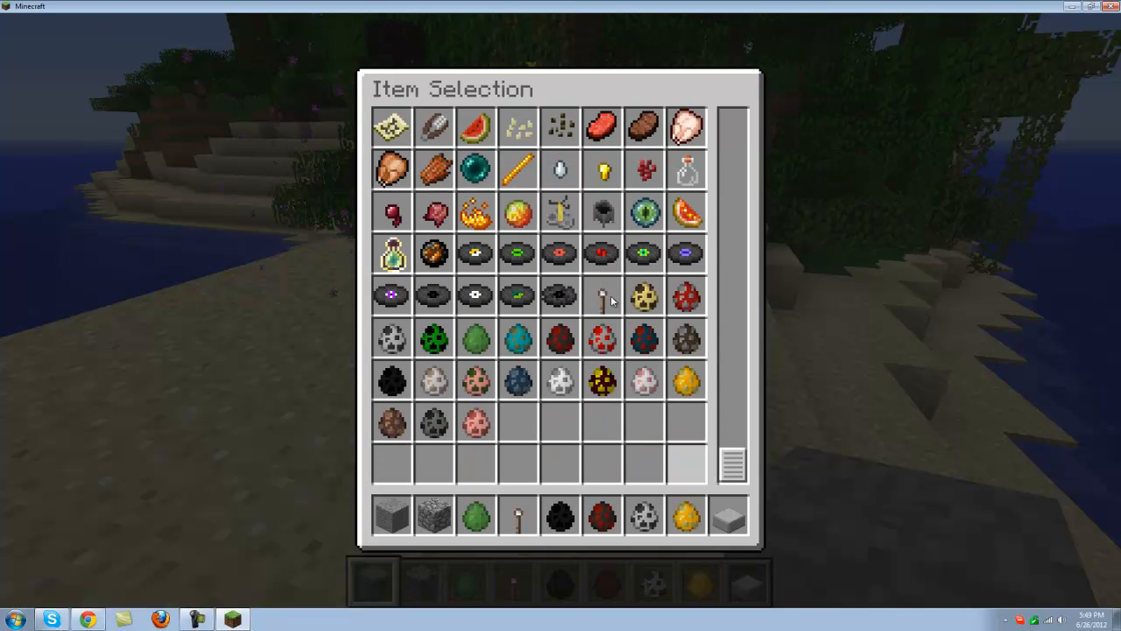
pyautogui.moveTo(603, 298)
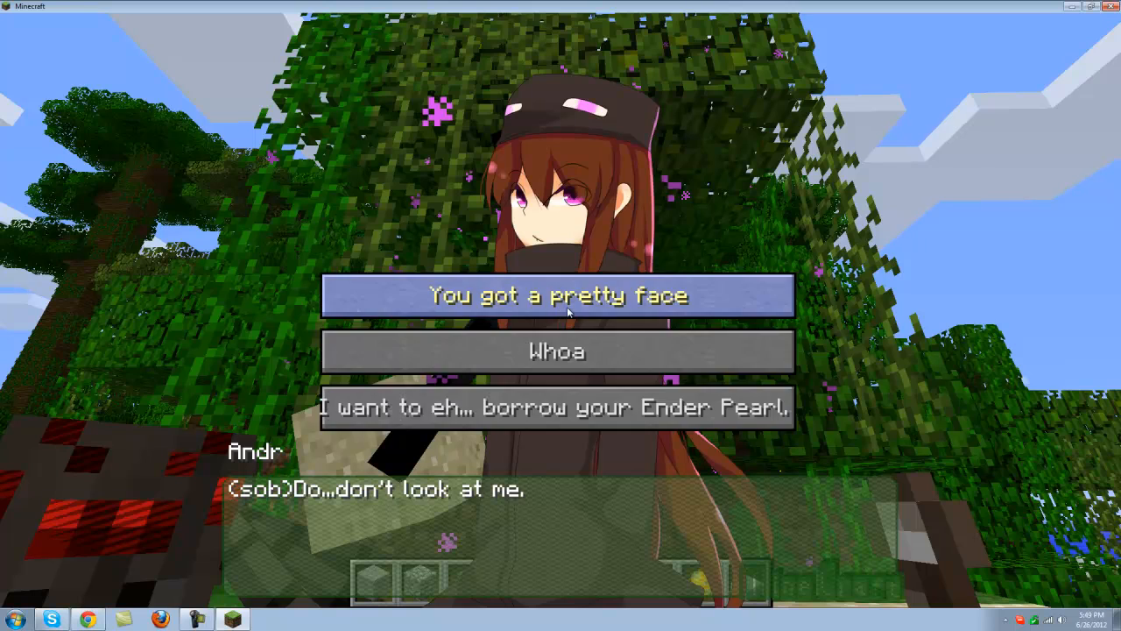
pyautogui.click(572, 295)
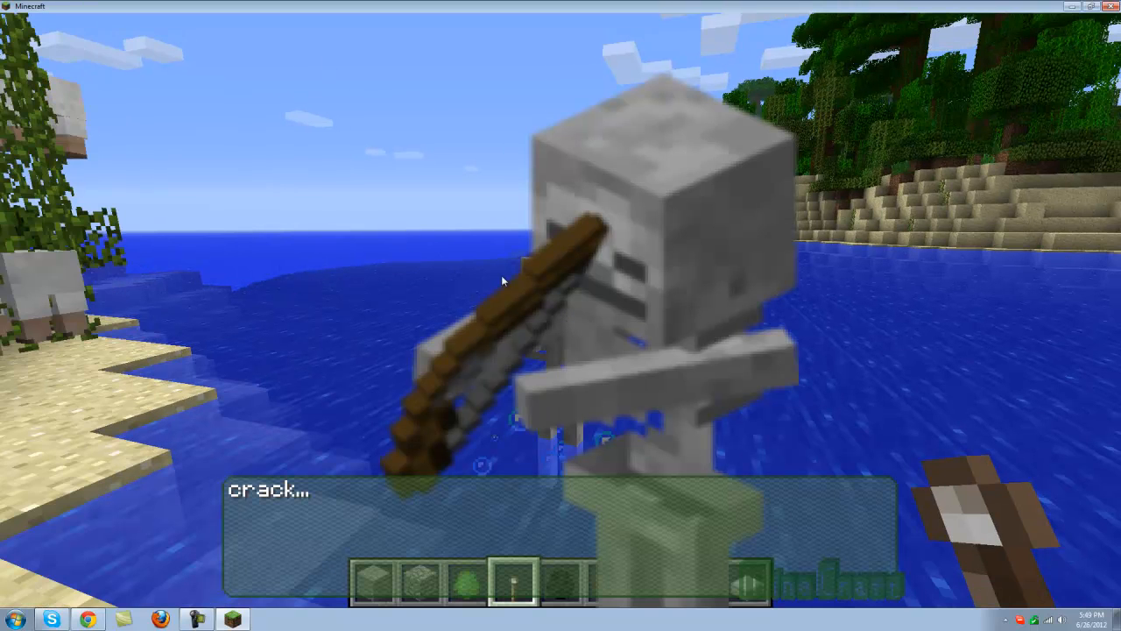
pyautogui.moveTo(617, 235)
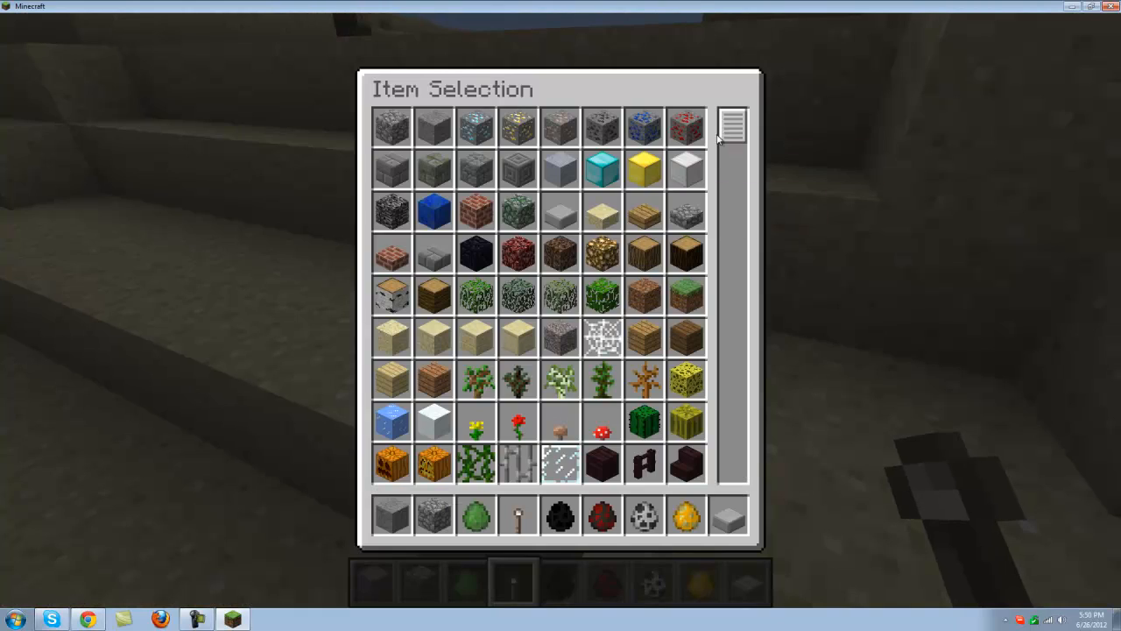
# Scroll the inventory to the spawn eggs and take the Spawn Slime egg
pyautogui.scroll(-3)
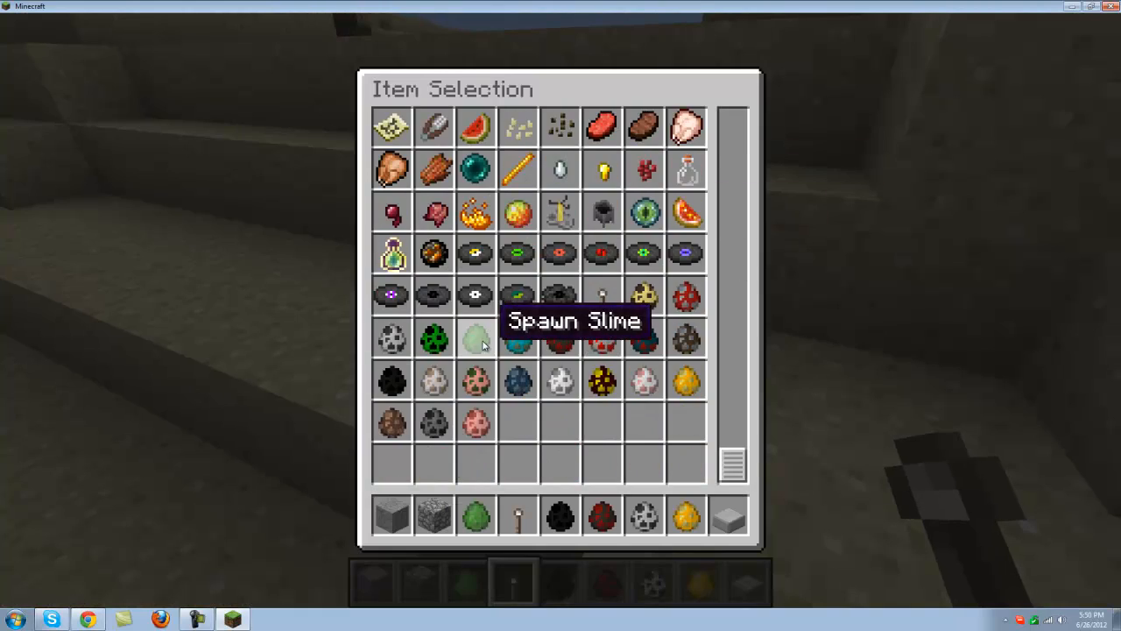
pyautogui.click(473, 338)
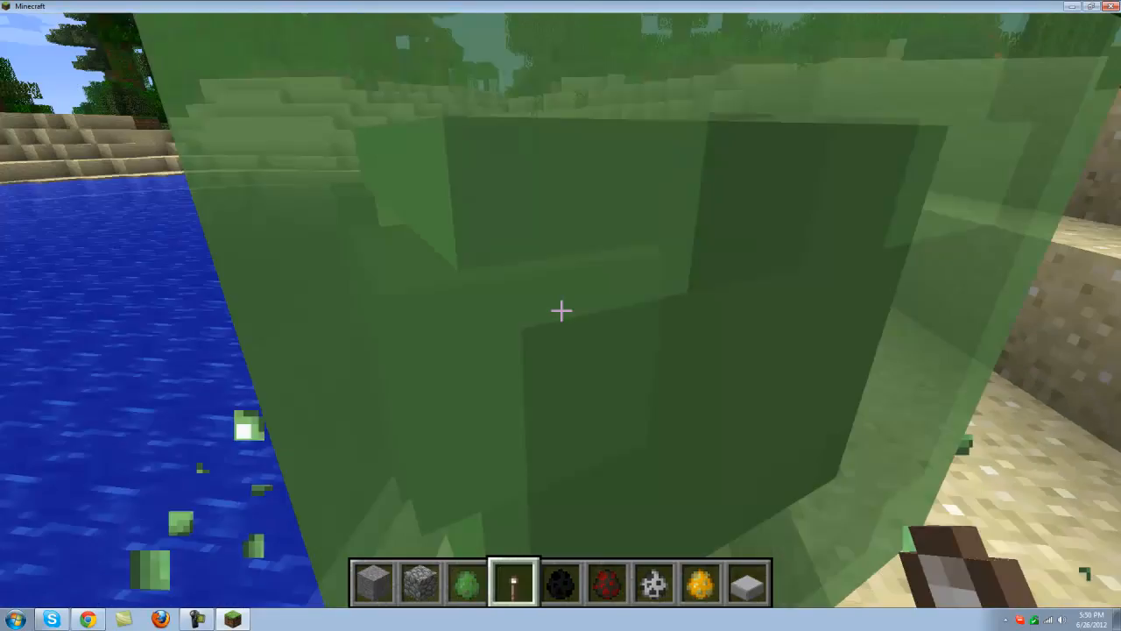